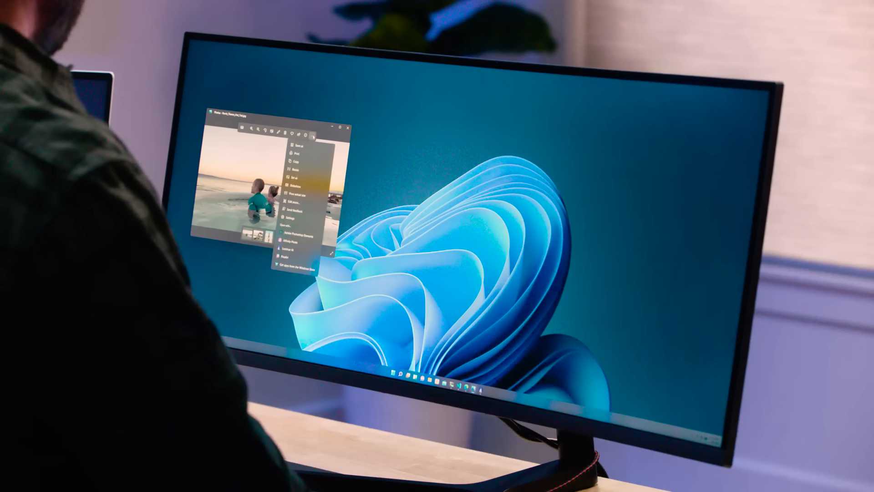
Send the hot tub sunset photo from Photos to Luminar AI for editing.
click(282, 244)
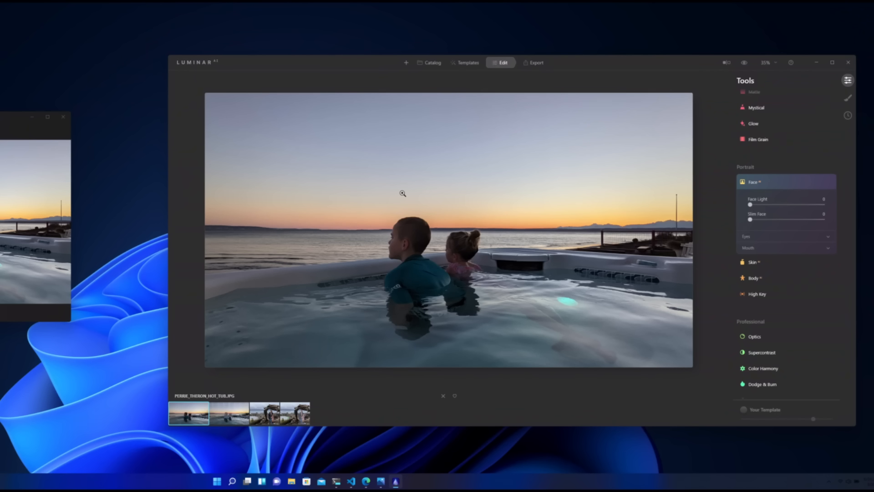
Expand the Sky tool under Creative and show the Sky Selection gallery.
click(229, 413)
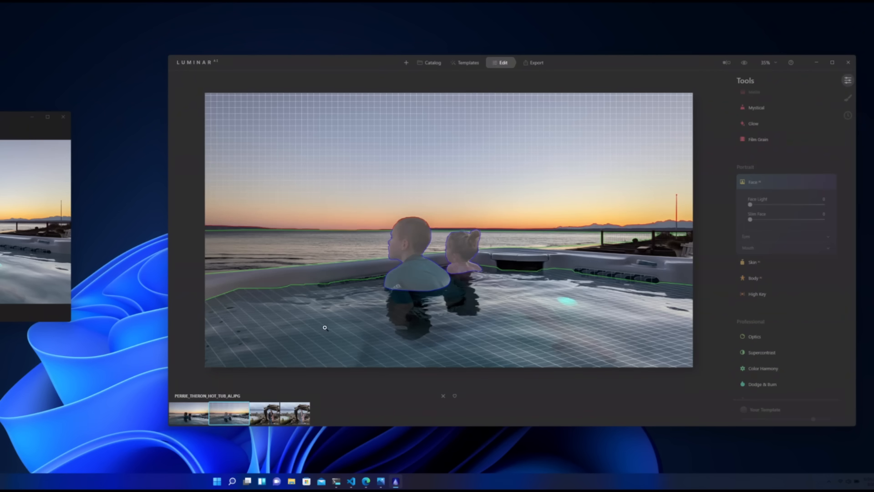
click(755, 183)
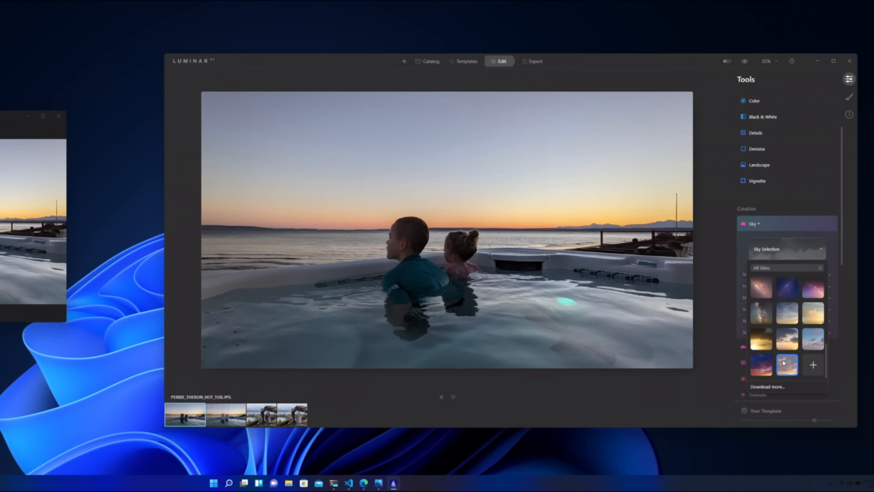
Apply the Sunset Clouds 2 sky, replacing the plain dusk sky with an orange cloudy sunset.
click(787, 364)
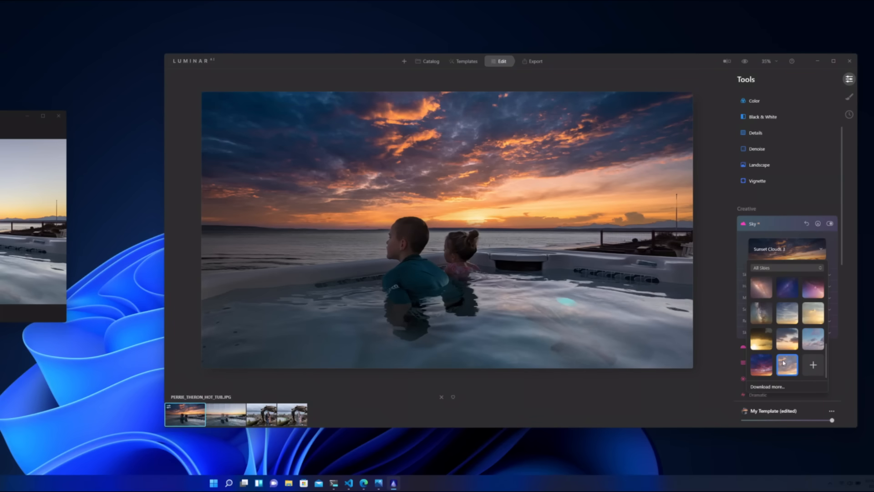
click(787, 365)
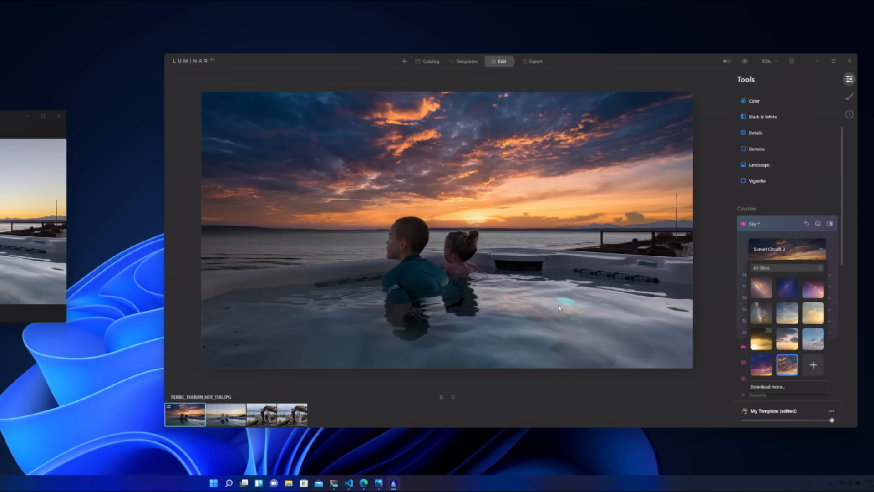
mouse_move(535, 302)
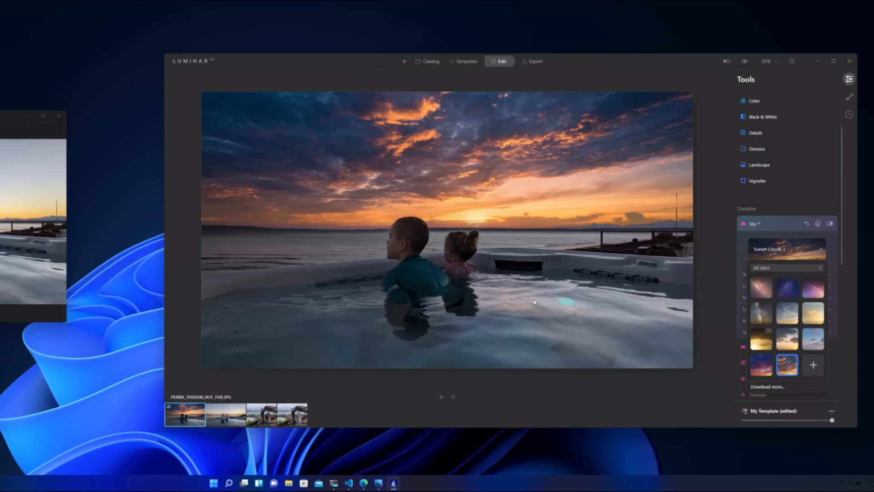